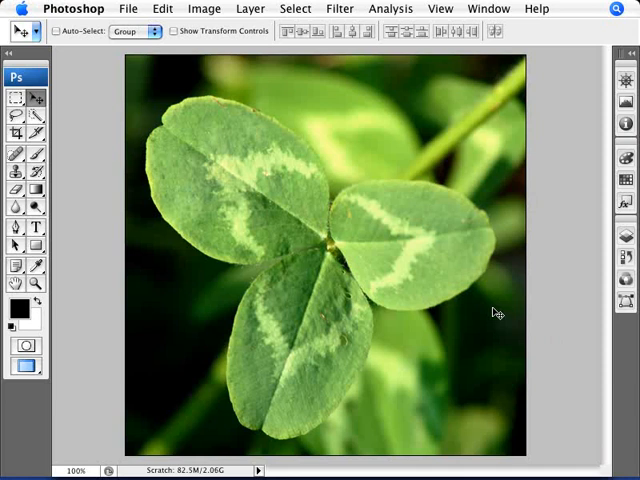
pyautogui.moveTo(336, 320)
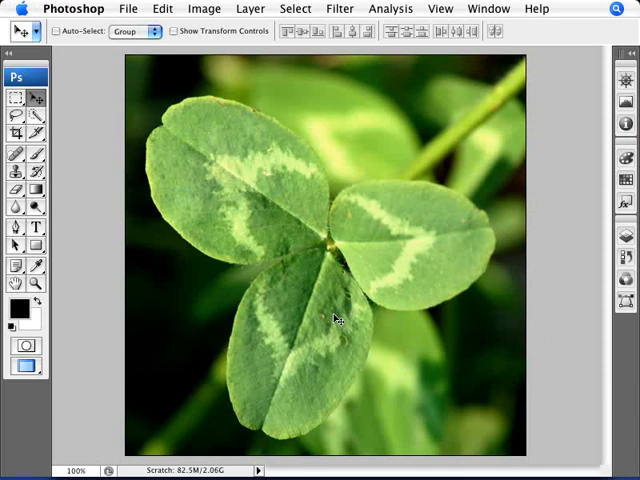
pyautogui.moveTo(315, 253)
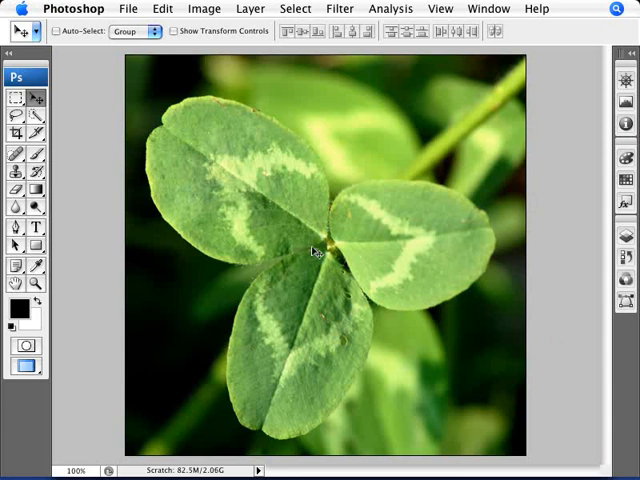
pyautogui.moveTo(268, 352)
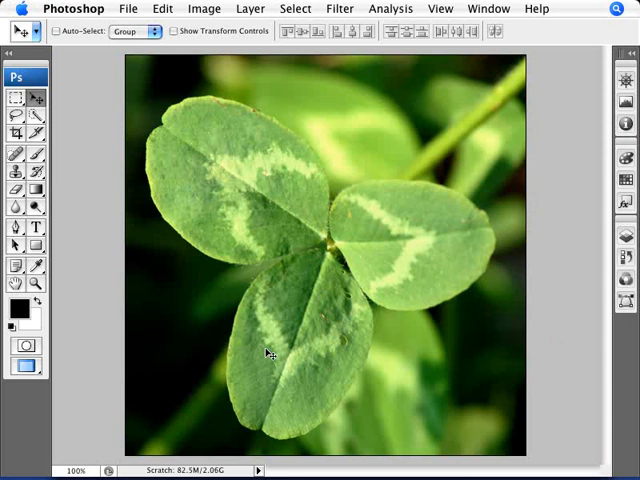
pyautogui.moveTo(343, 291)
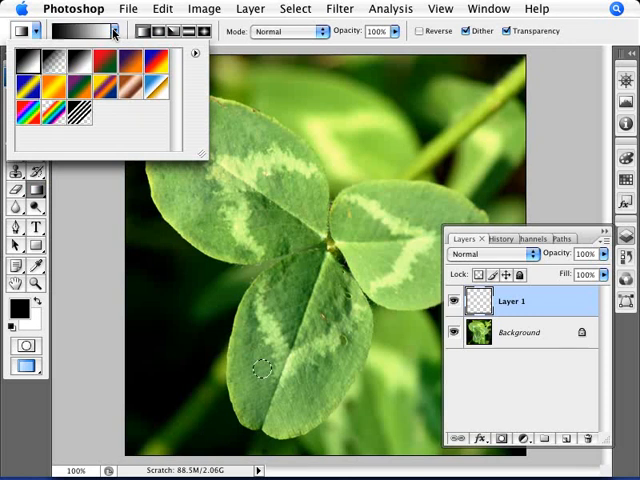
# Step: Set the gradient type to linear for the black droplet fill
pyautogui.click(140, 31)
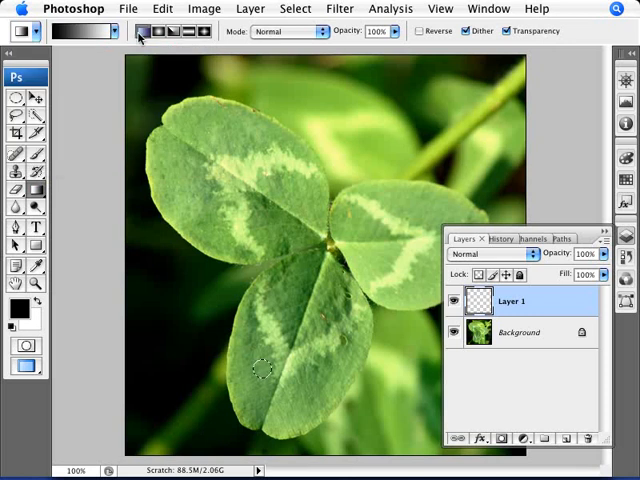
pyautogui.moveTo(142, 31)
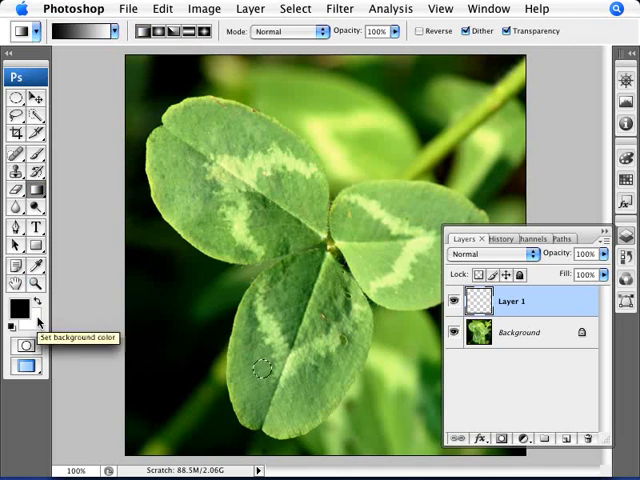
pyautogui.moveTo(168, 310)
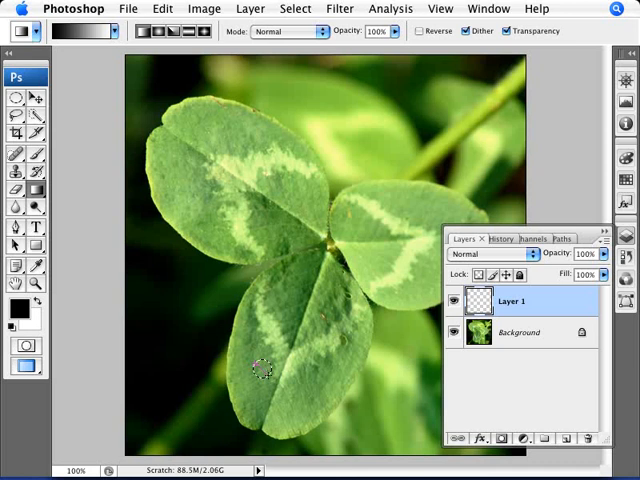
# Step: Draw the gradient inside the small circle and set Layer 1's blend mode to Overlay
pyautogui.click(261, 369)
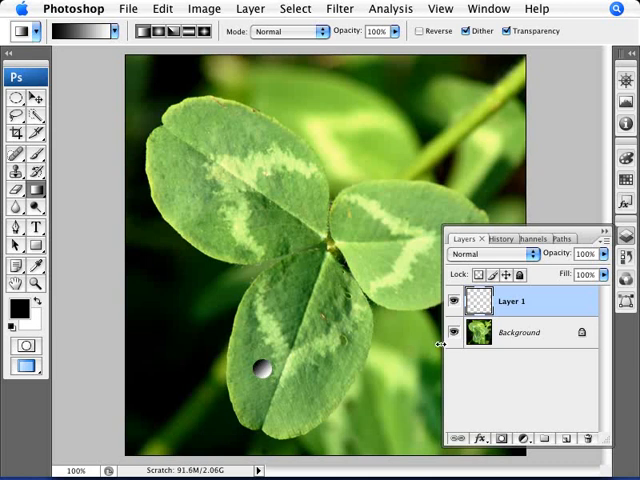
pyautogui.moveTo(493, 253)
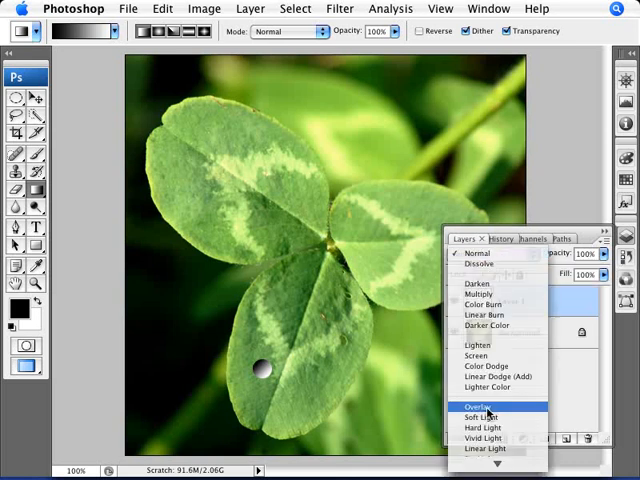
pyautogui.click(478, 405)
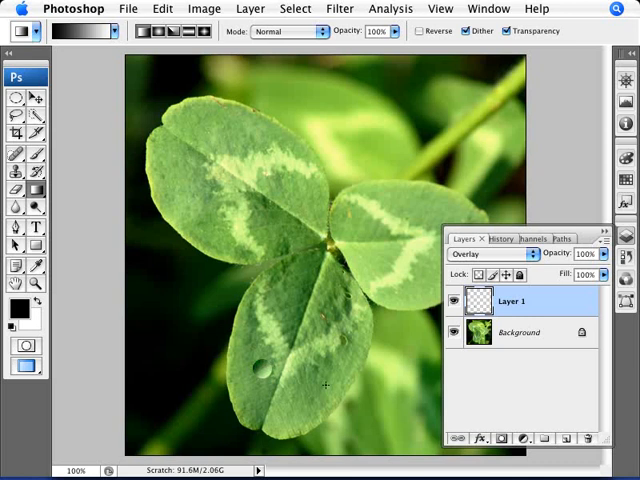
pyautogui.moveTo(258, 445)
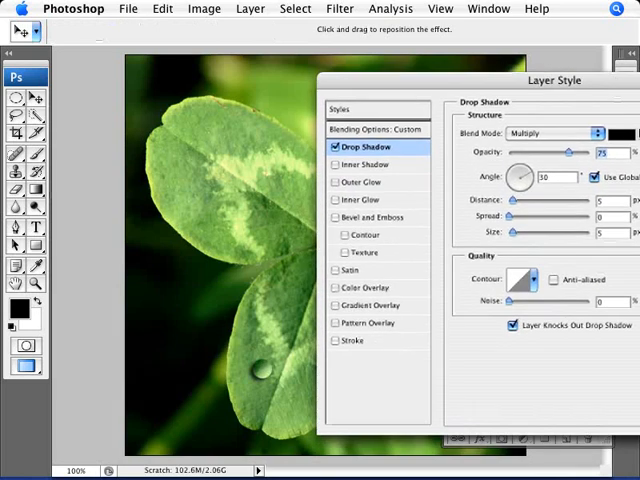
# Step: Set the droplet's drop shadow to 45% opacity, 6 px distance and 150° angle
pyautogui.moveTo(570, 153); pyautogui.dragTo(558, 153)
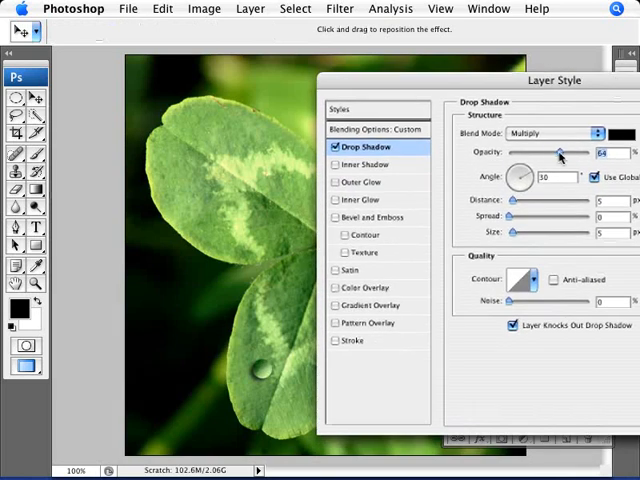
pyautogui.moveTo(560, 153); pyautogui.dragTo(548, 153)
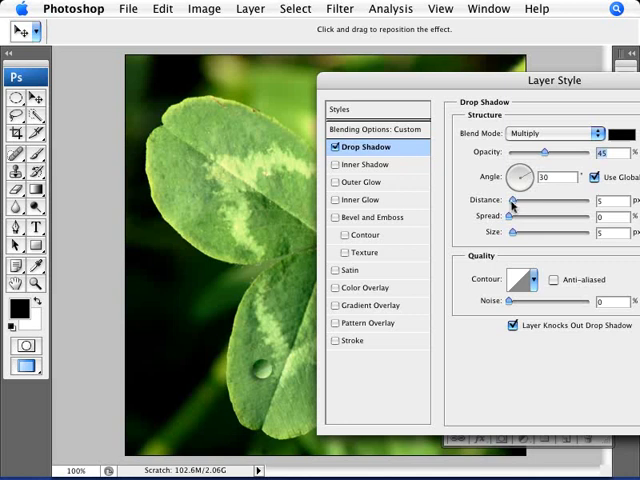
pyautogui.moveTo(510, 204); pyautogui.dragTo(513, 204)
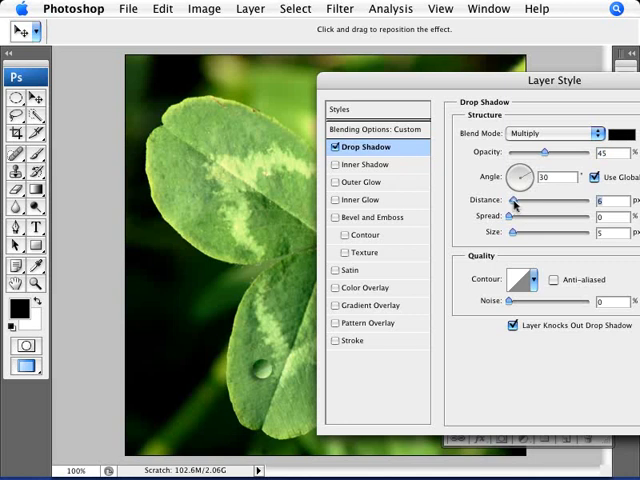
pyautogui.moveTo(512, 204); pyautogui.dragTo(521, 204)
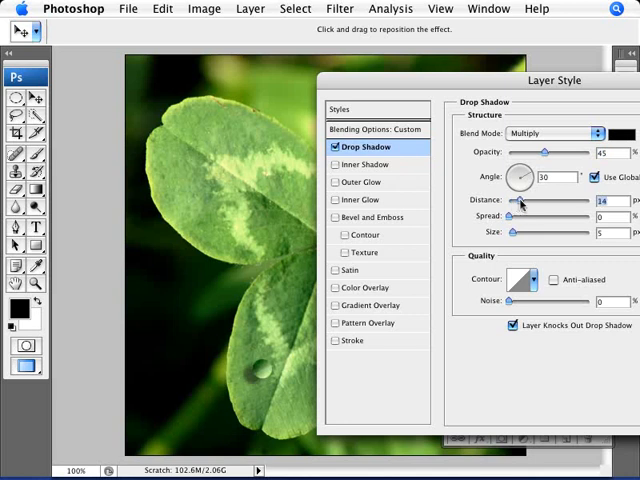
pyautogui.moveTo(521, 201); pyautogui.dragTo(512, 201)
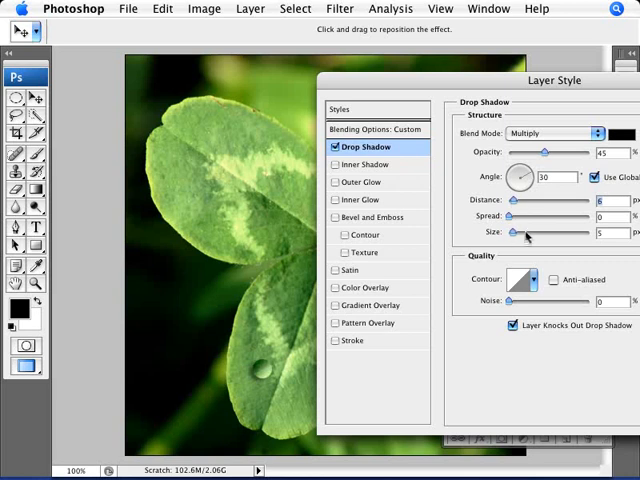
pyautogui.moveTo(510, 175)
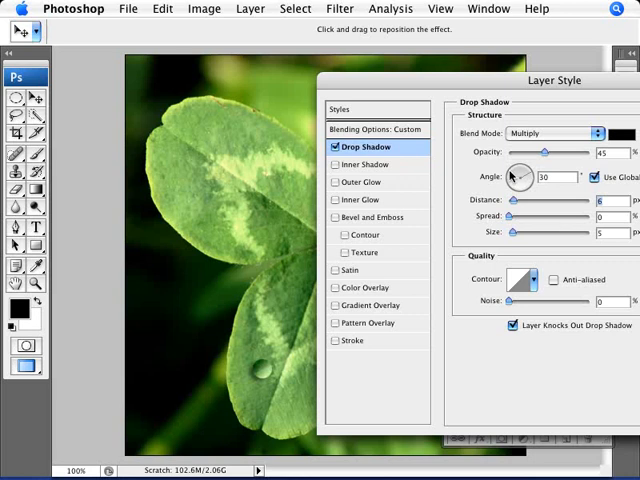
pyautogui.moveTo(512, 176); pyautogui.dragTo(518, 170)
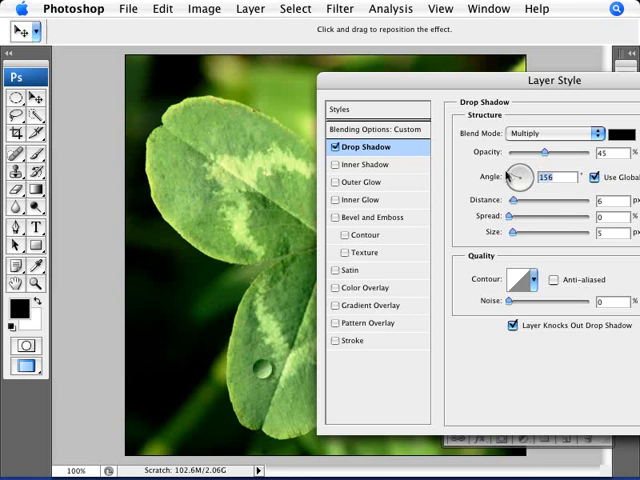
pyautogui.moveTo(506, 175); pyautogui.dragTo(500, 180)
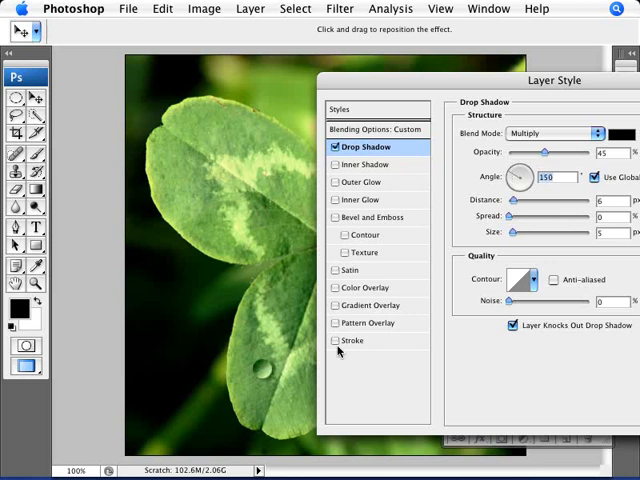
pyautogui.moveTo(268, 385)
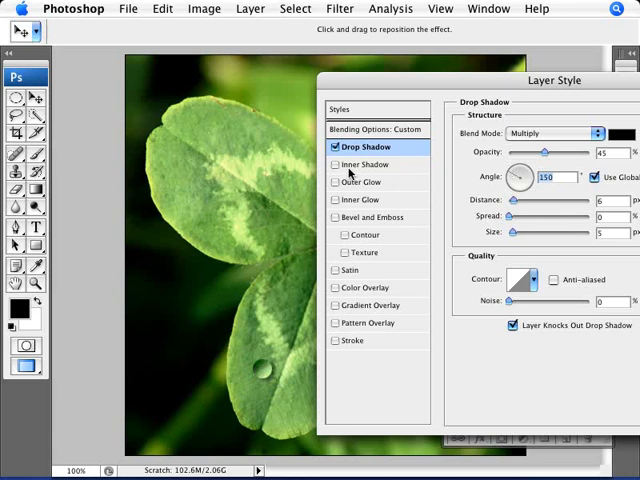
# Step: Add an inner shadow to the droplet and turn its light angle to -27°
pyautogui.click(366, 164)
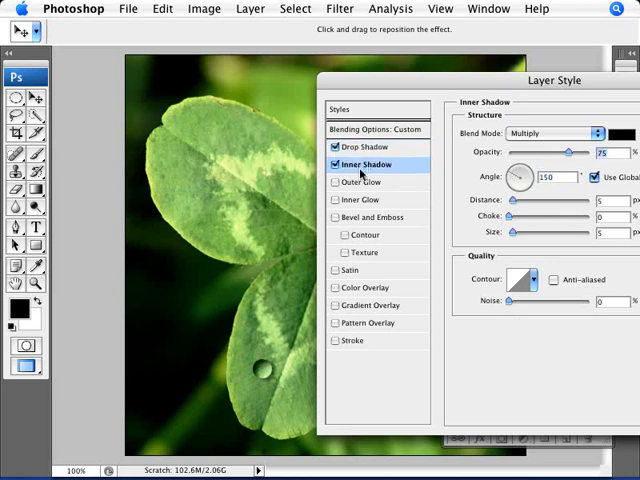
pyautogui.moveTo(508, 190)
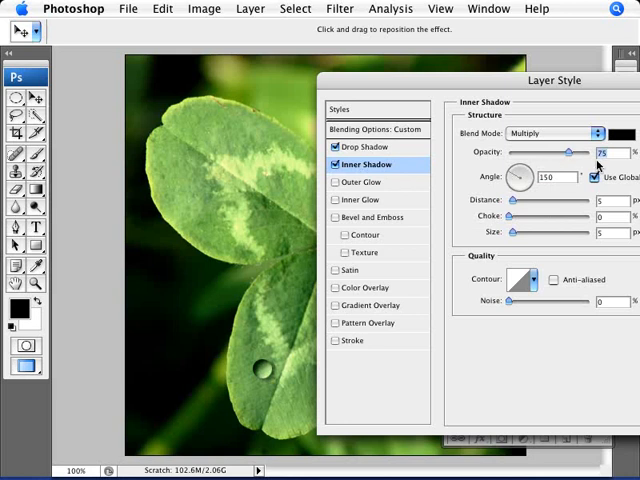
pyautogui.moveTo(518, 233)
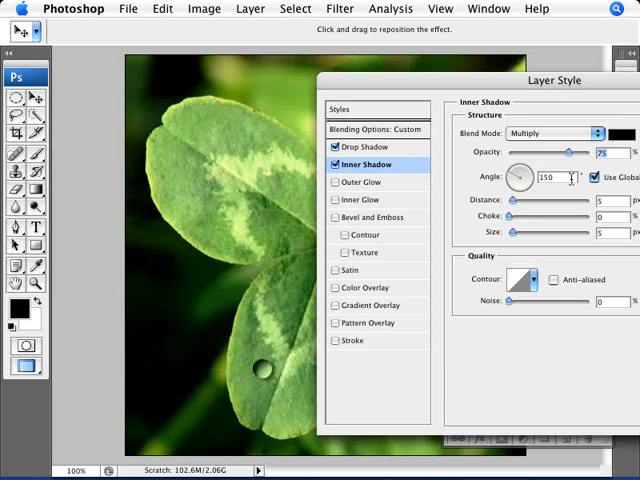
pyautogui.moveTo(520, 180)
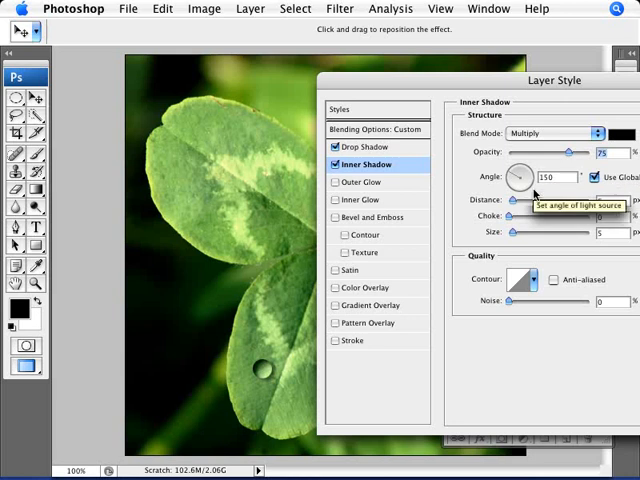
pyautogui.moveTo(521, 170); pyautogui.dragTo(515, 185)
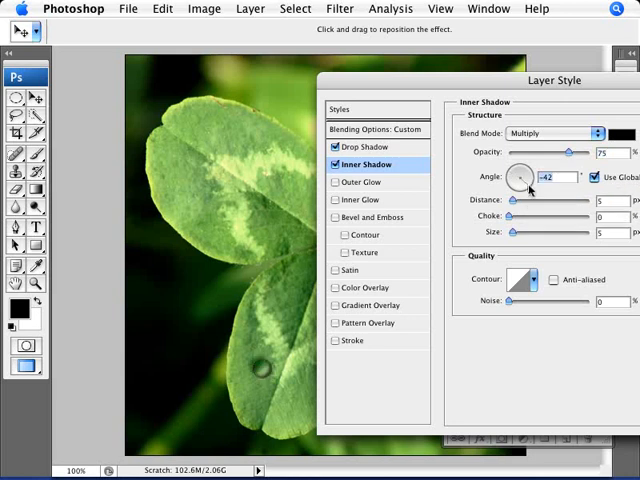
pyautogui.moveTo(498, 178); pyautogui.dragTo(500, 172)
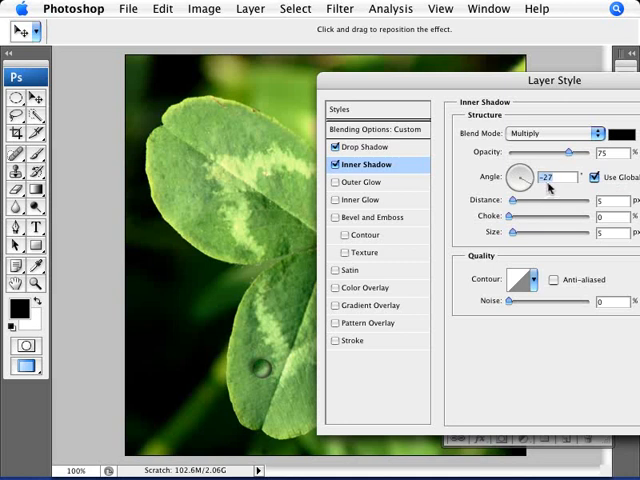
pyautogui.moveTo(266, 368)
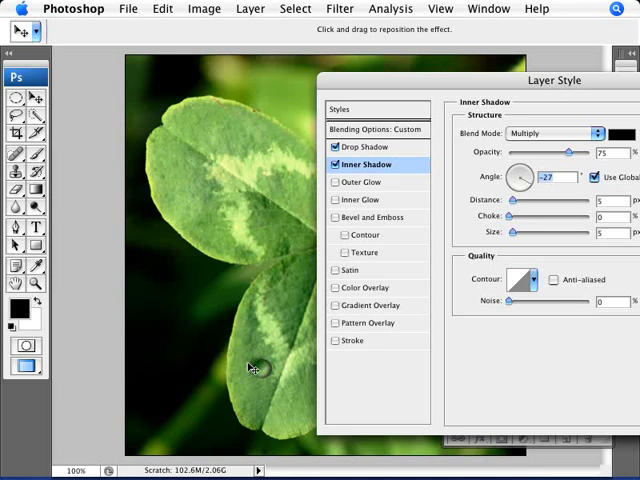
pyautogui.moveTo(258, 366)
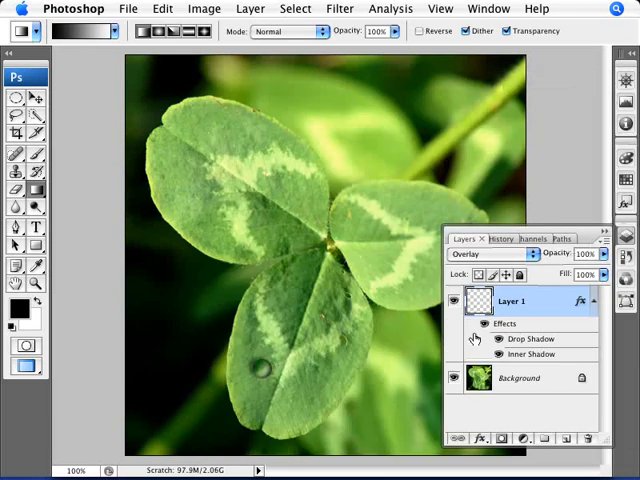
# Step: Add a new layer, pick a small soft brush, and paint a white highlight on the droplet
pyautogui.click(549, 438)
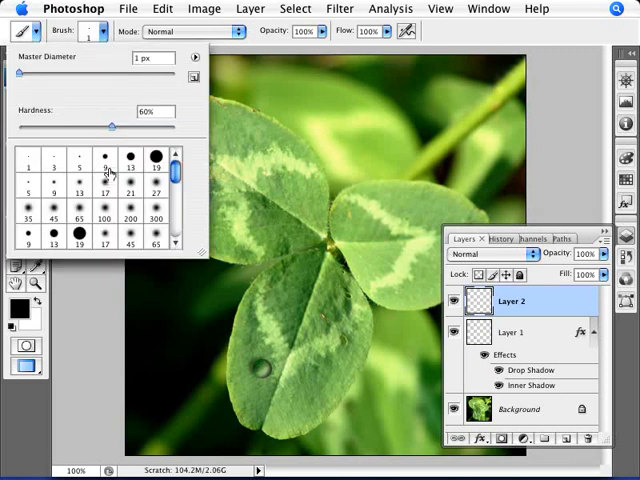
pyautogui.moveTo(92, 172)
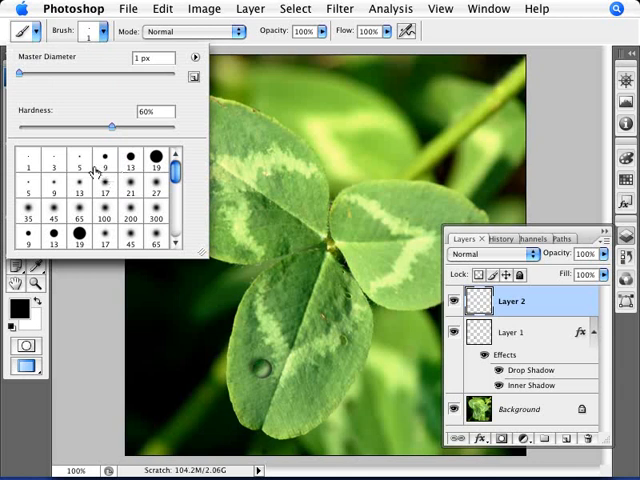
pyautogui.click(104, 156)
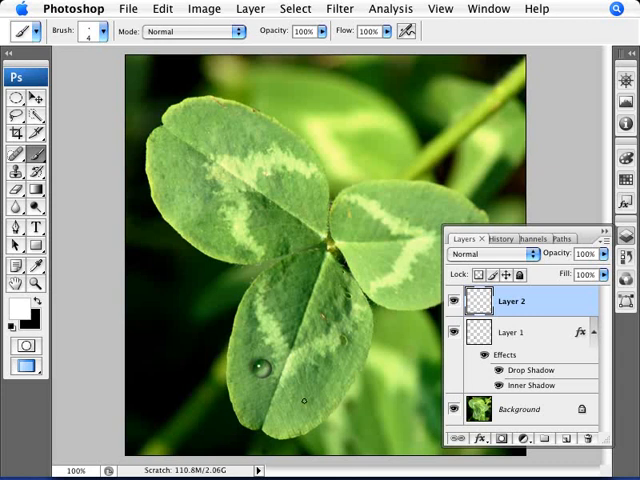
pyautogui.moveTo(356, 334)
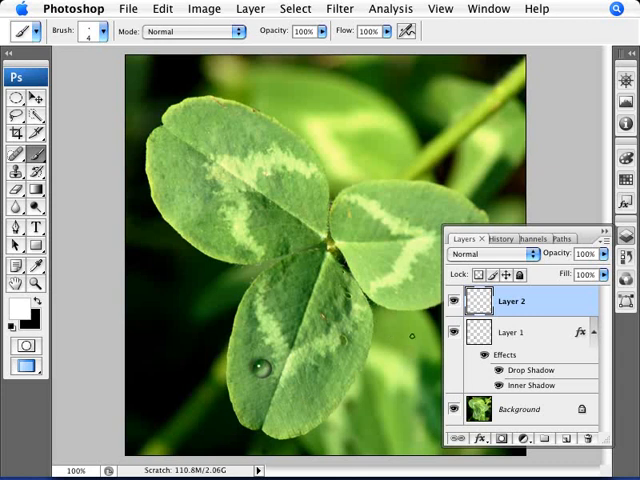
pyautogui.click(511, 333)
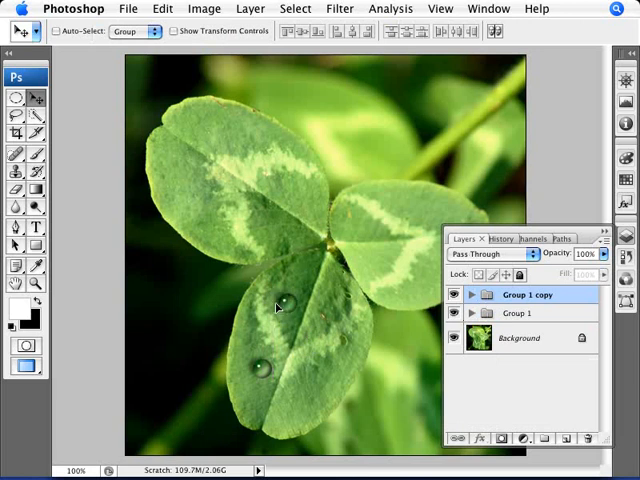
# Step: Expand the original droplet group and make its droplet layer visible again
pyautogui.click(518, 313)
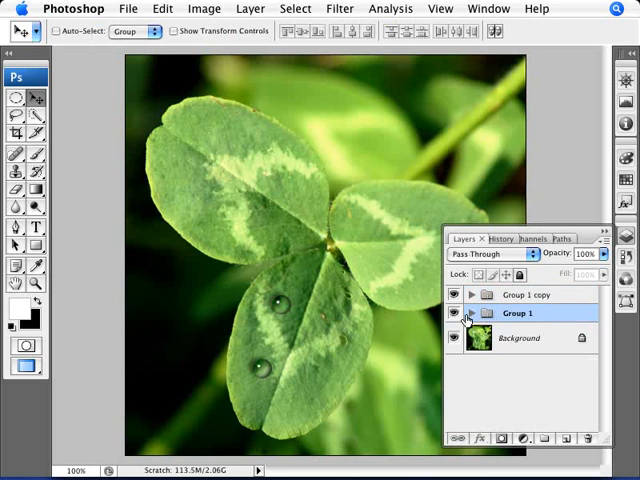
pyautogui.click(471, 313)
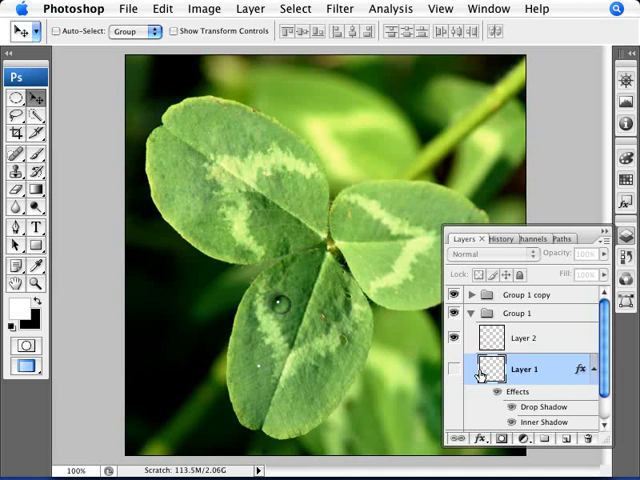
pyautogui.click(490, 253)
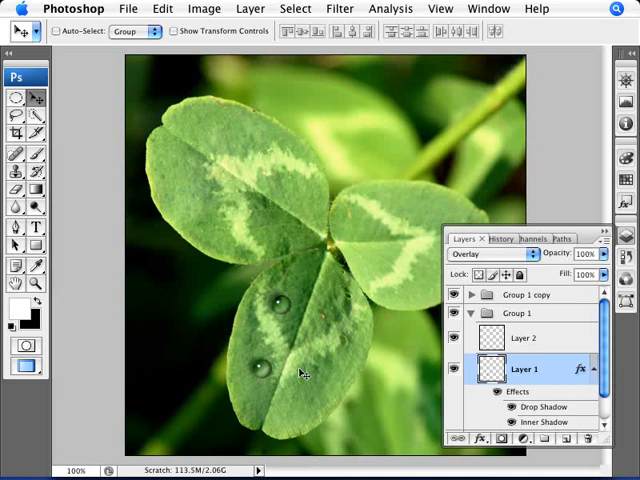
pyautogui.moveTo(305, 372)
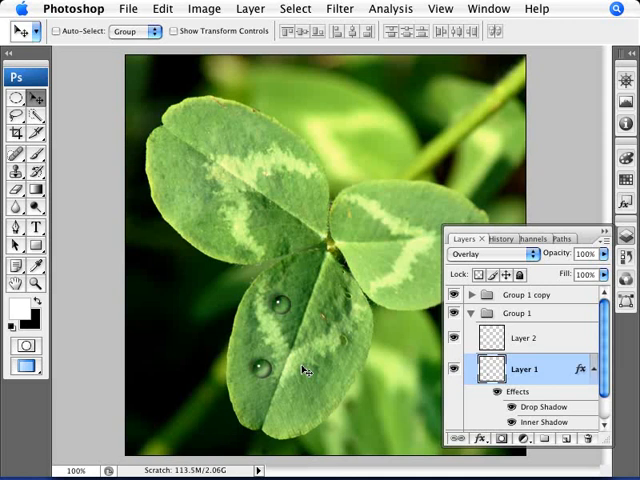
pyautogui.moveTo(355, 7)
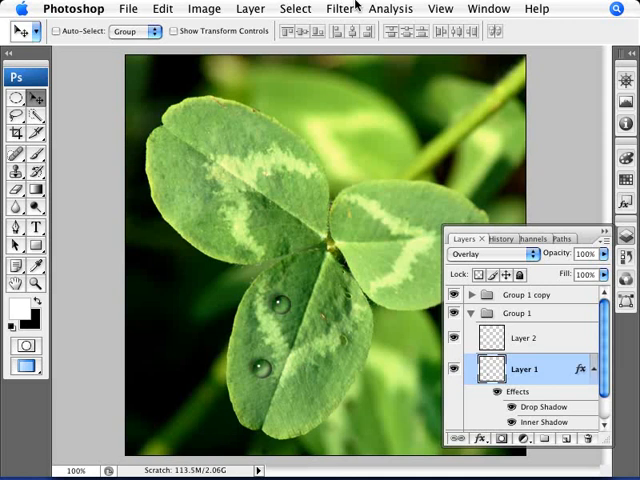
# Step: Warp the lower droplet downward in Liquify into a dripping drop and apply it
pyautogui.click(339, 8)
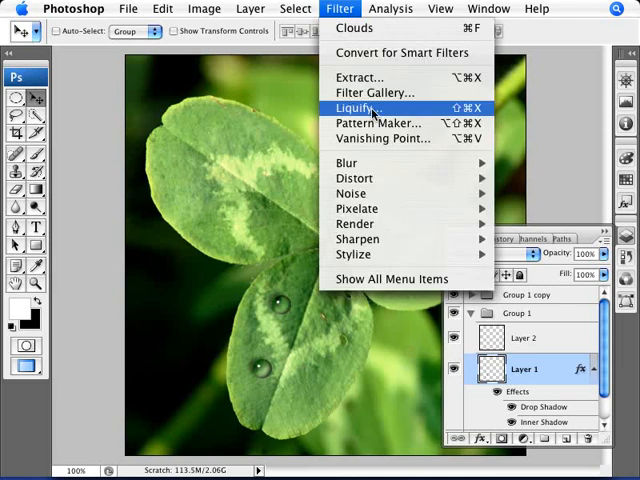
pyautogui.click(362, 107)
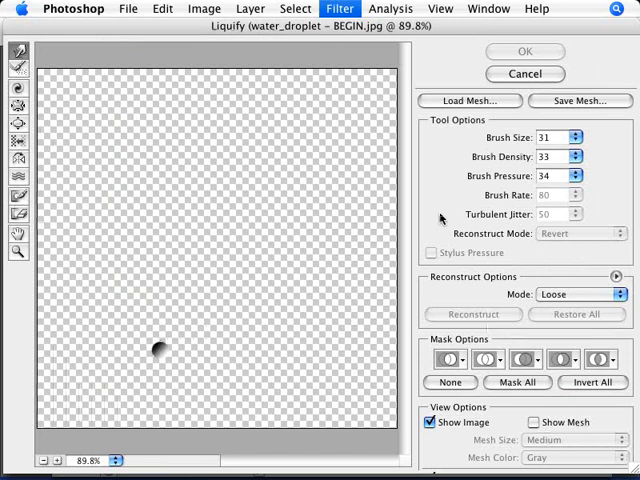
pyautogui.moveTo(555, 165)
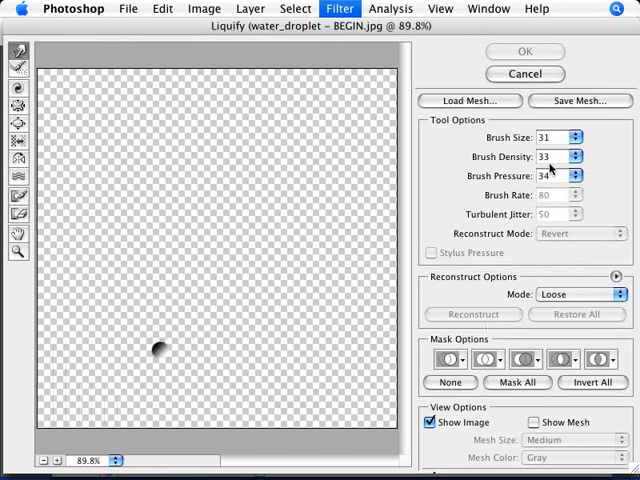
pyautogui.moveTo(162, 348)
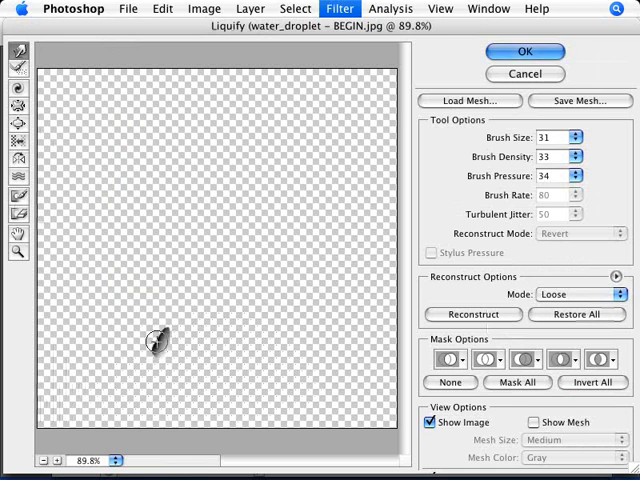
pyautogui.moveTo(165, 313)
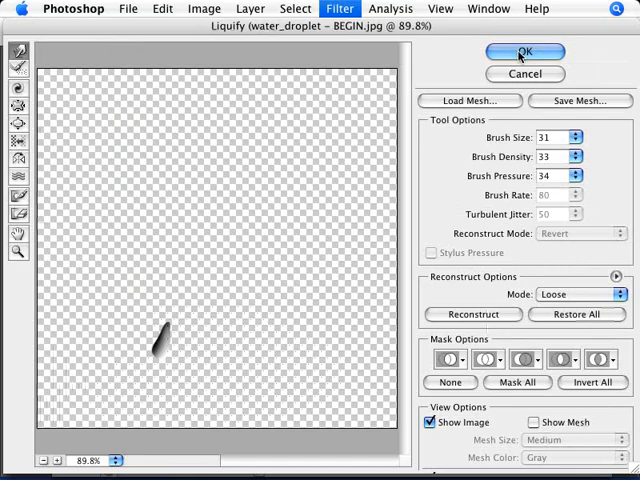
pyautogui.click(524, 52)
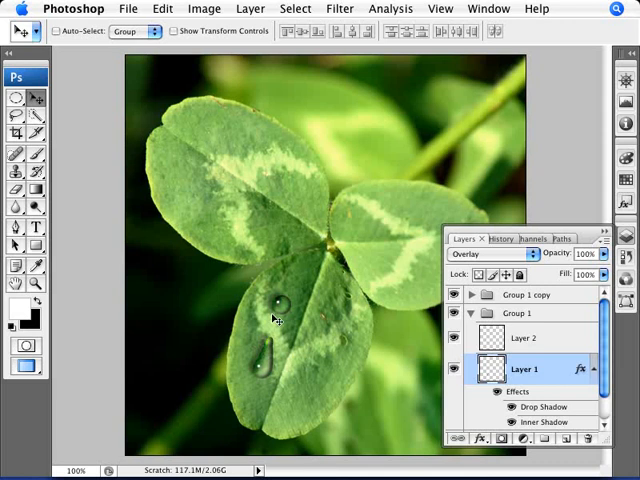
pyautogui.moveTo(288, 302)
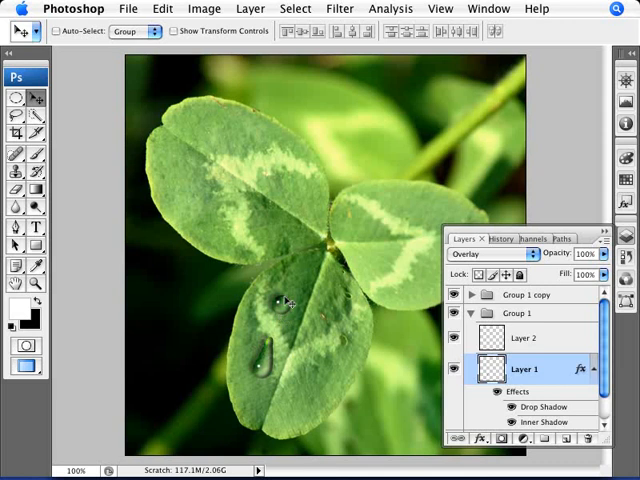
pyautogui.moveTo(330, 150)
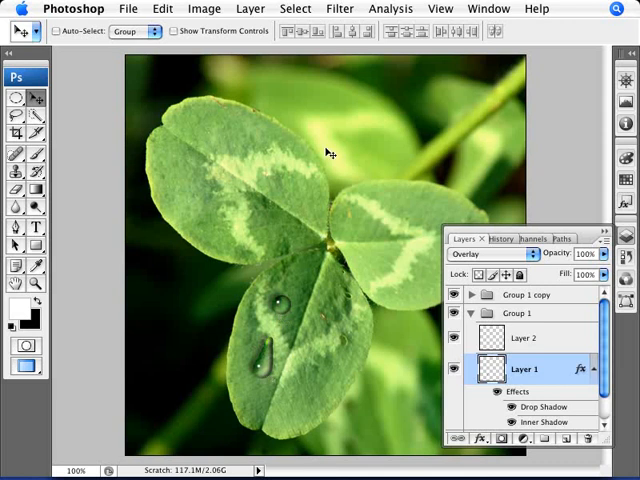
pyautogui.moveTo(382, 292)
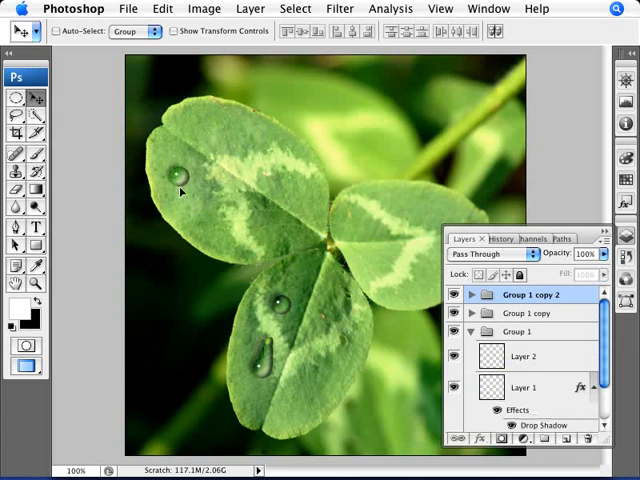
# Step: Commit the scaled-down droplet on the upper-left leaf
pyautogui.click(179, 173)
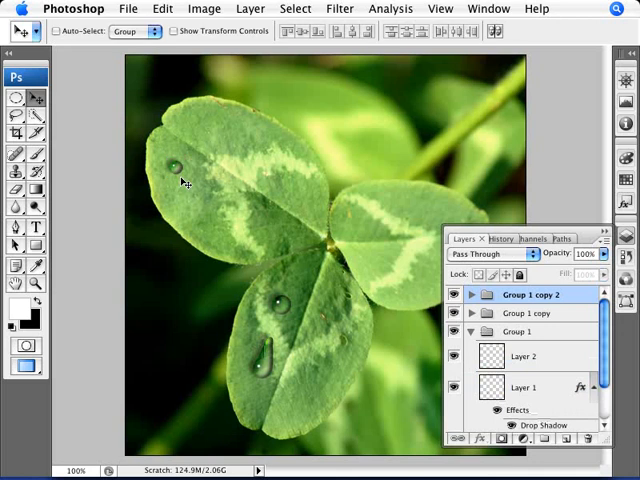
pyautogui.moveTo(199, 198)
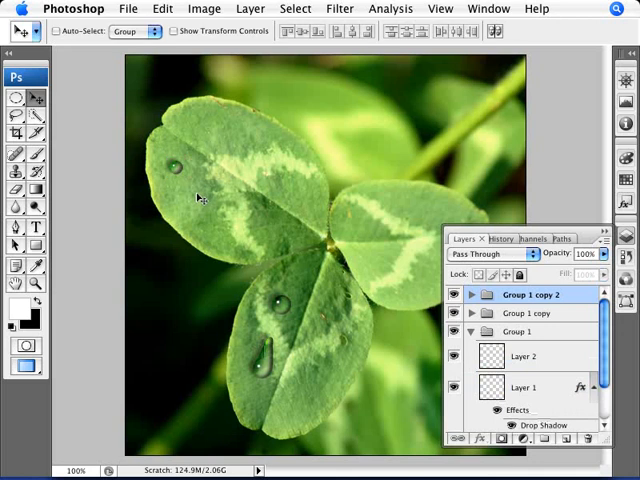